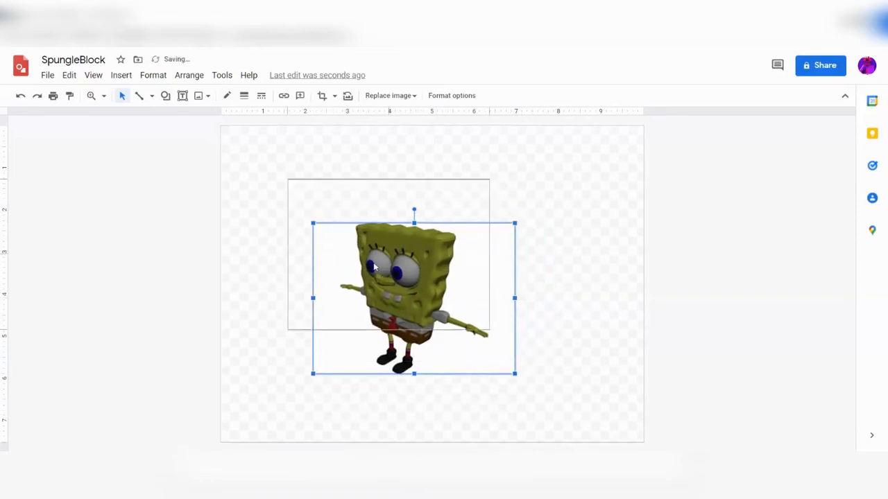
# Drag the SpongeBob image right, upper left, upper right, then down to centre.
pyautogui.moveTo(414, 298); pyautogui.dragTo(512, 281)
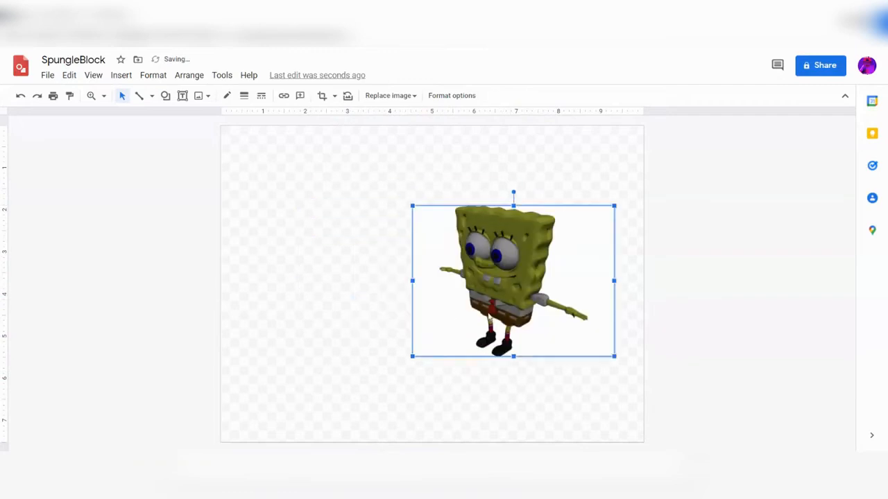
pyautogui.moveTo(513, 281); pyautogui.dragTo(426, 258)
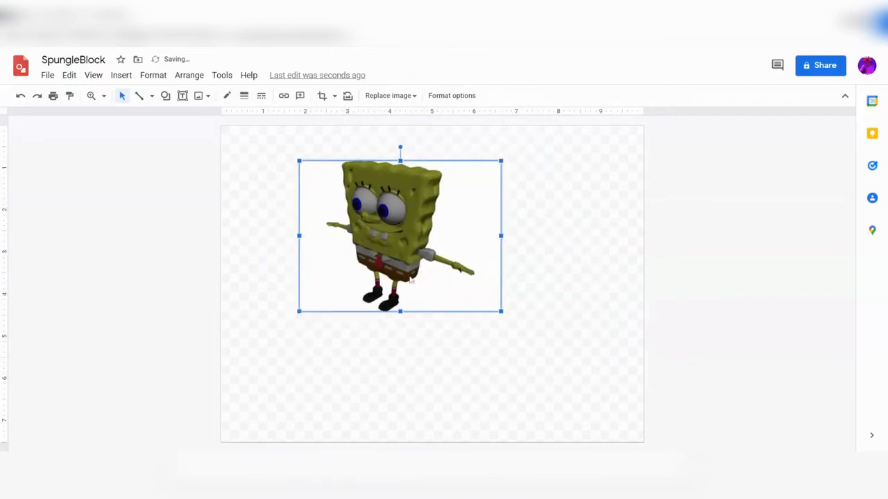
pyautogui.moveTo(399, 235); pyautogui.dragTo(496, 261)
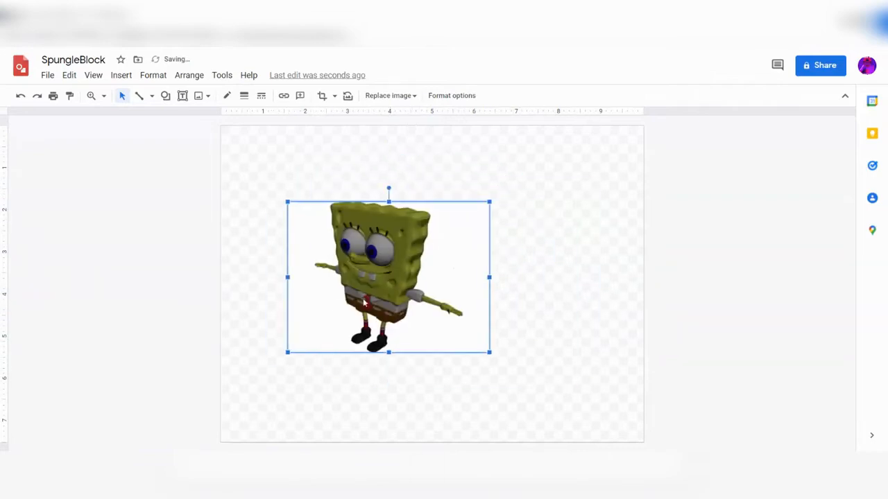
pyautogui.moveTo(389, 278); pyautogui.dragTo(416, 246)
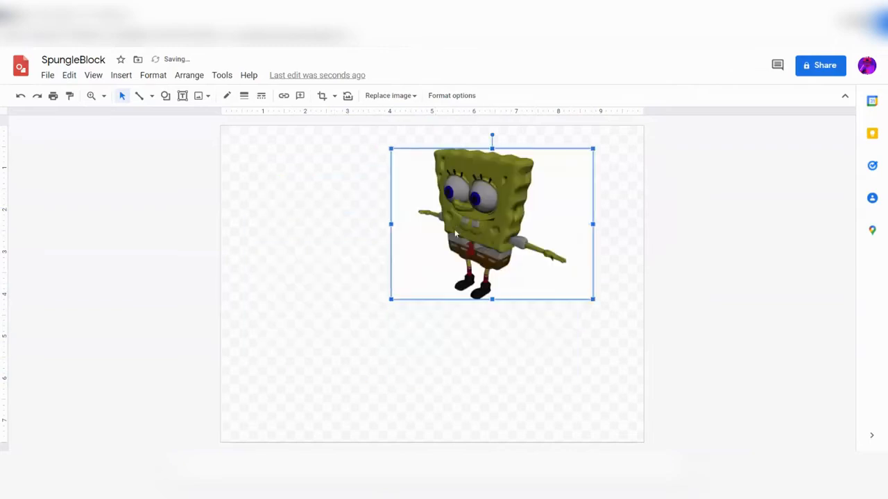
pyautogui.moveTo(493, 223); pyautogui.dragTo(421, 264)
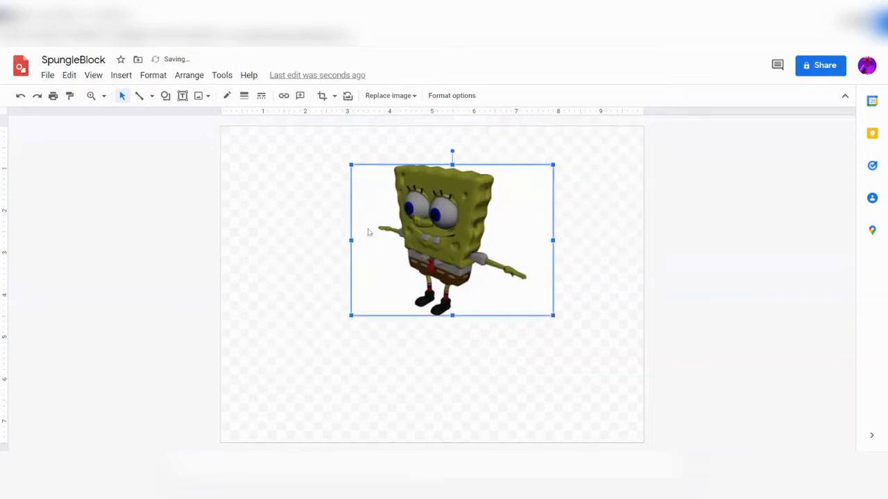
pyautogui.moveTo(452, 239); pyautogui.dragTo(400, 317)
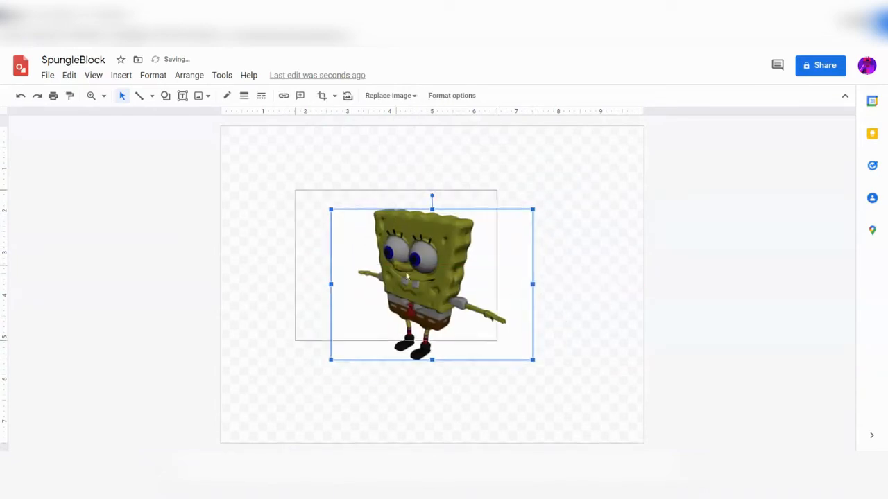
# Reposition the SpongeBob image up, down-right, left, upper left and along the top.
pyautogui.moveTo(430, 285); pyautogui.dragTo(389, 261)
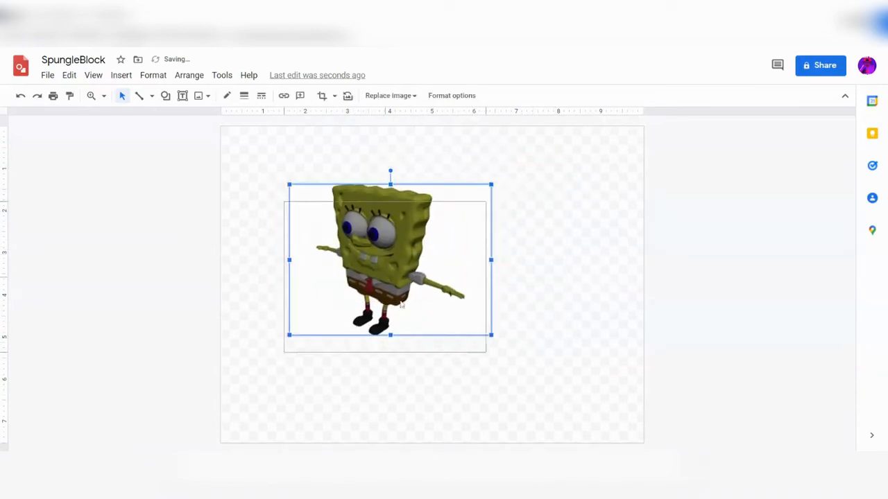
pyautogui.moveTo(390, 260); pyautogui.dragTo(398, 245)
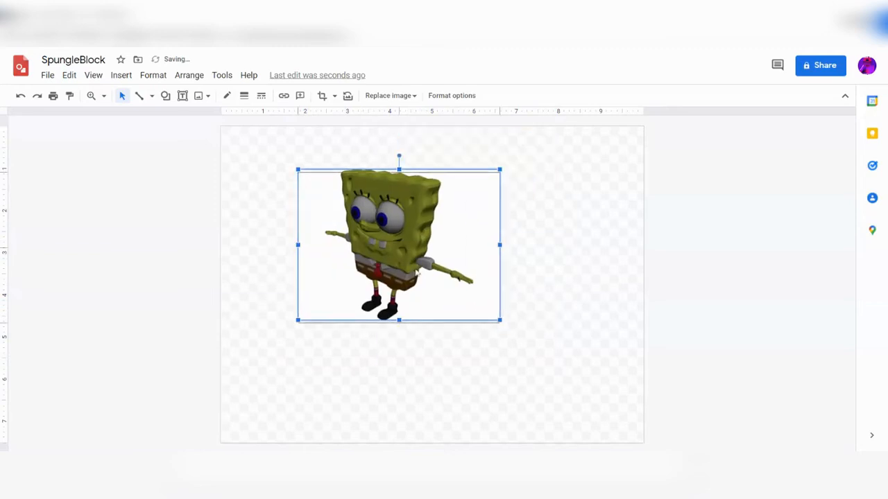
pyautogui.moveTo(398, 244); pyautogui.dragTo(453, 290)
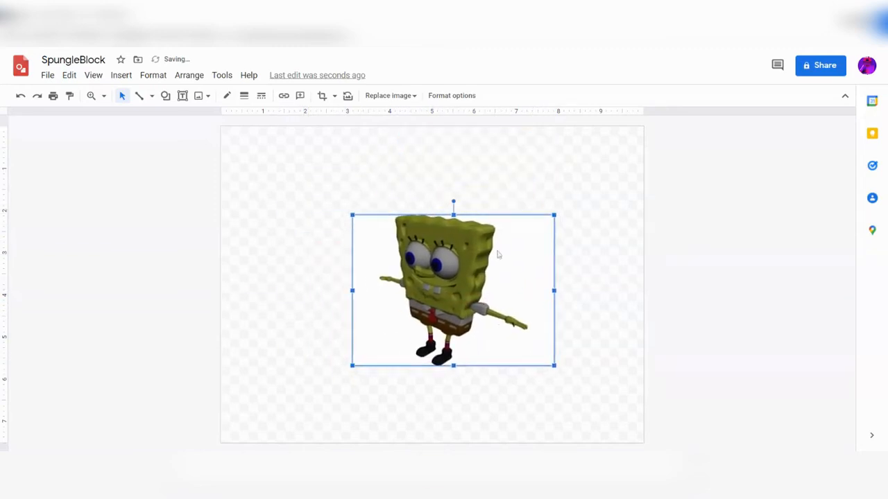
pyautogui.moveTo(452, 289); pyautogui.dragTo(387, 284)
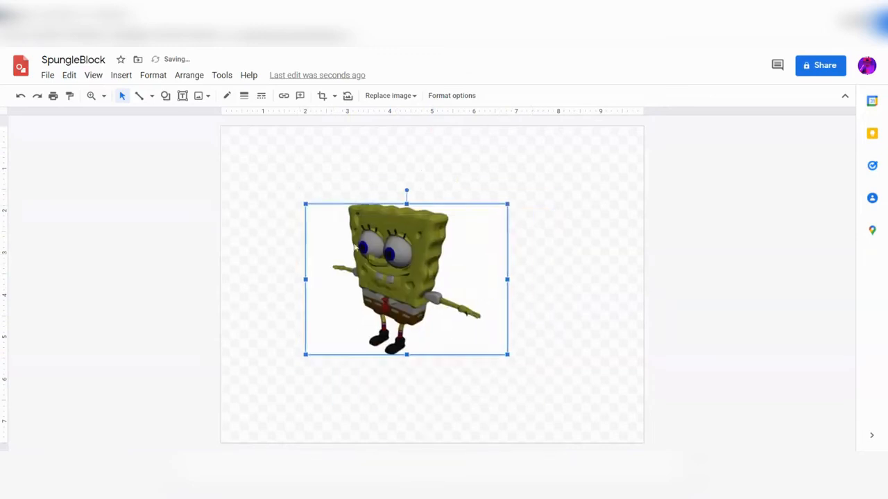
pyautogui.moveTo(405, 278); pyautogui.dragTo(359, 244)
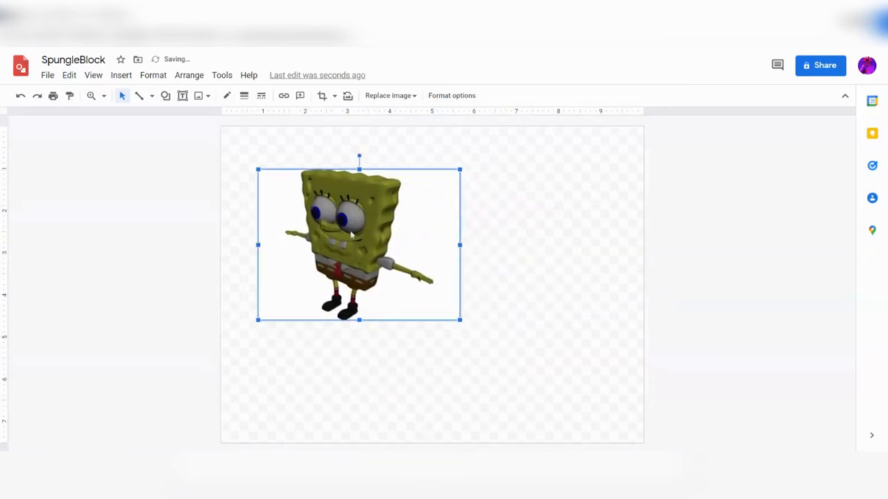
pyautogui.moveTo(359, 244); pyautogui.dragTo(439, 226)
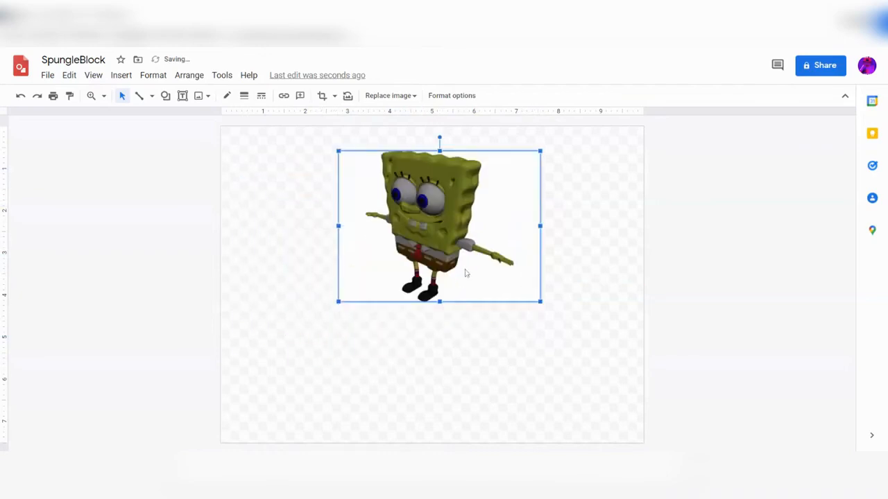
# Move the image lower left, upper right, back to centre, then deselect it.
pyautogui.moveTo(439, 225); pyautogui.dragTo(515, 263)
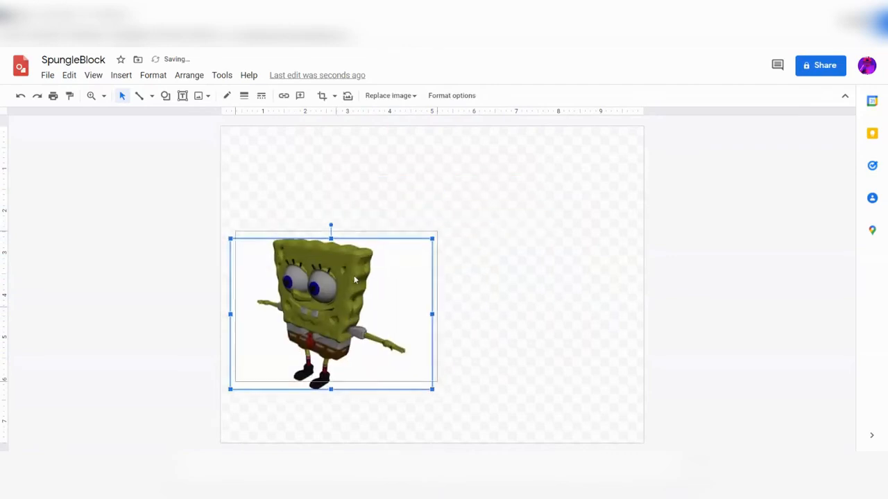
pyautogui.moveTo(333, 312); pyautogui.dragTo(505, 240)
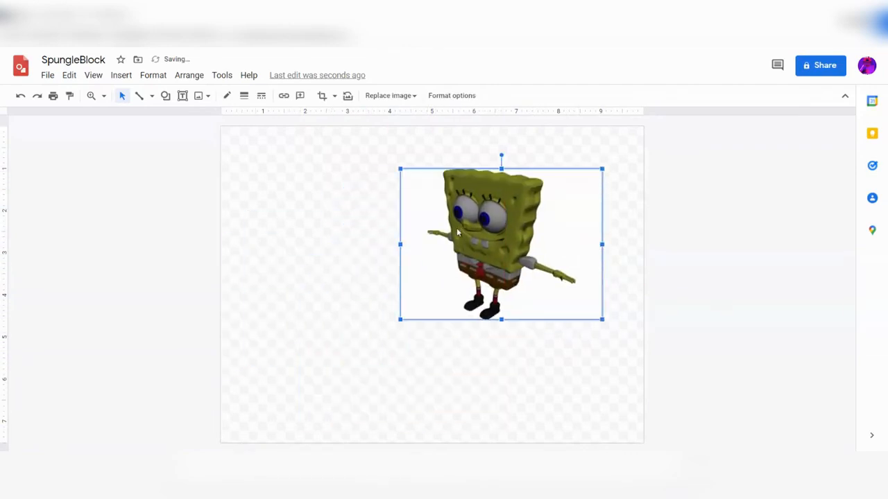
pyautogui.moveTo(502, 244); pyautogui.dragTo(412, 285)
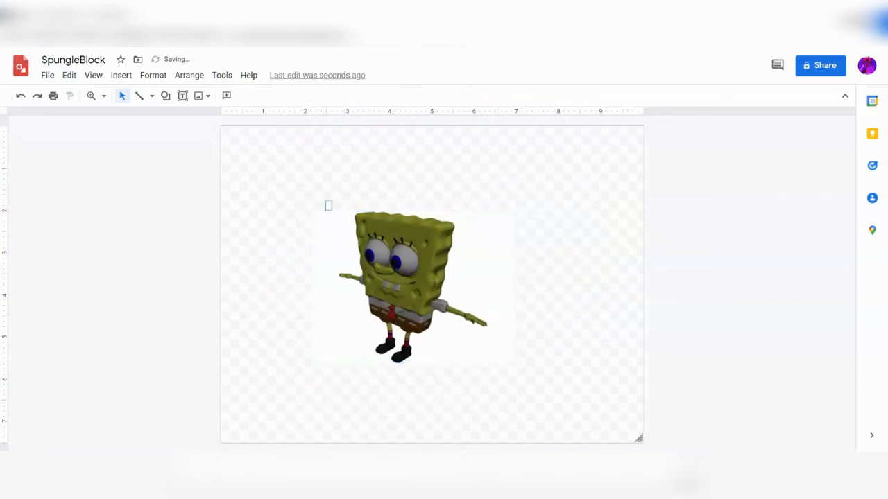
pyautogui.click(409, 284)
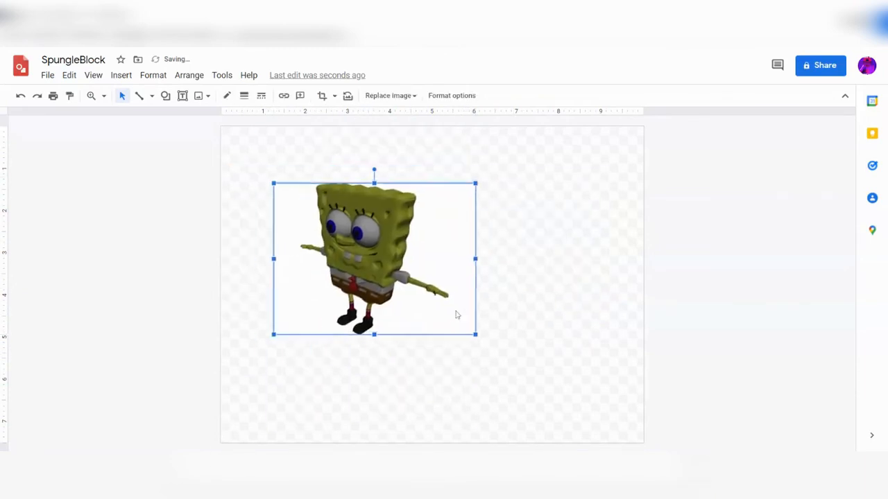
pyautogui.moveTo(374, 259); pyautogui.dragTo(426, 284)
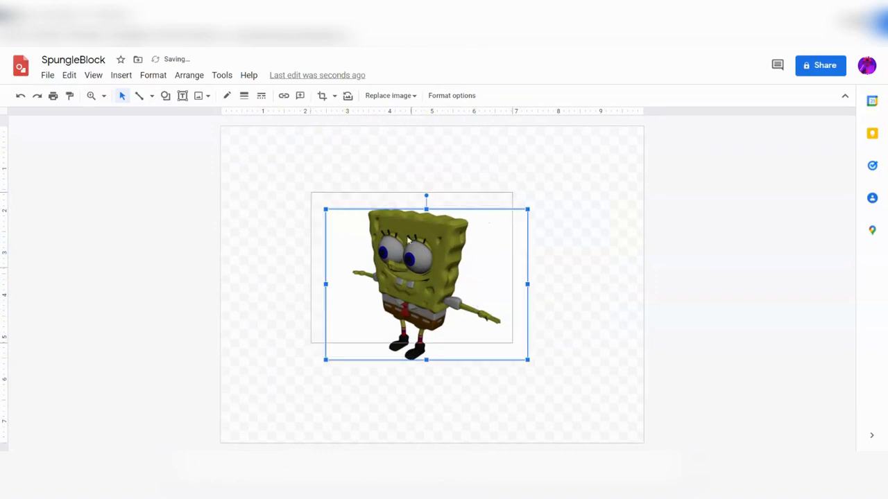
pyautogui.click(269, 225)
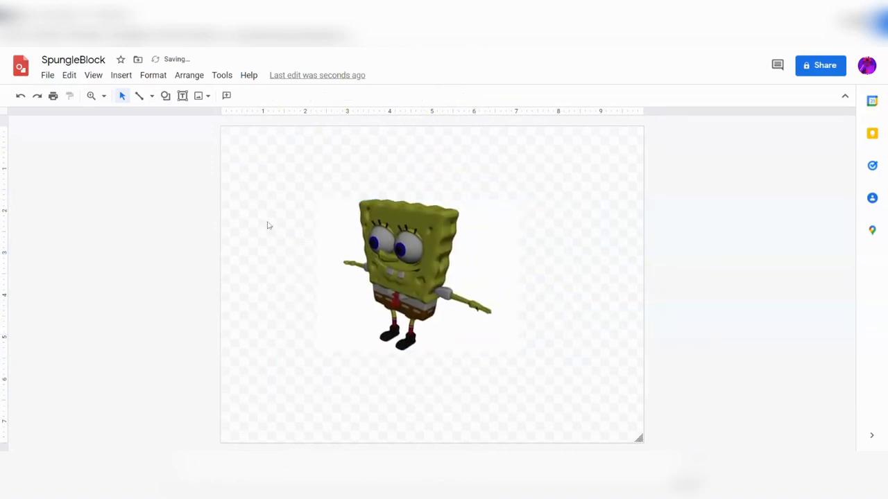